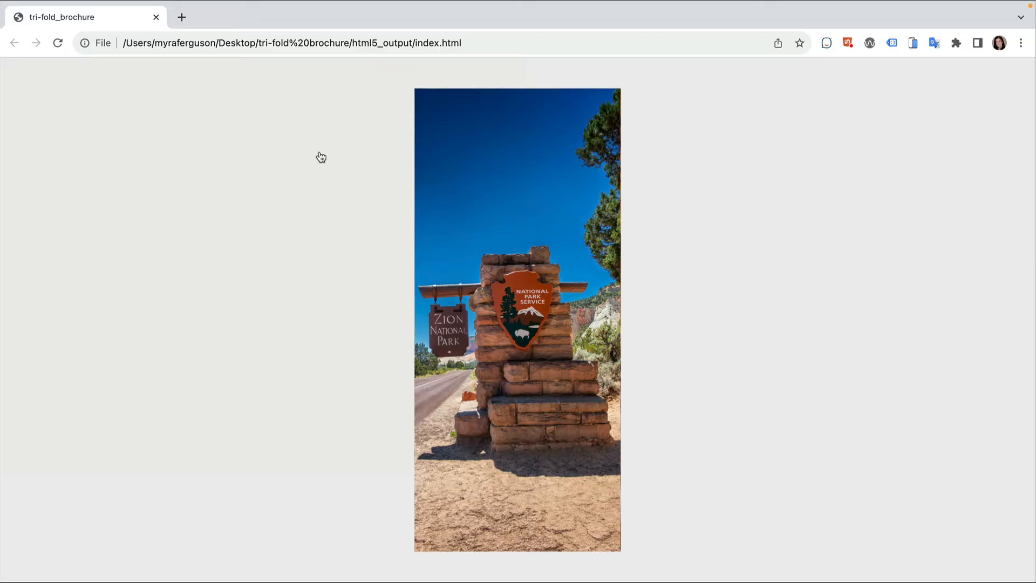
pyautogui.moveTo(493, 162)
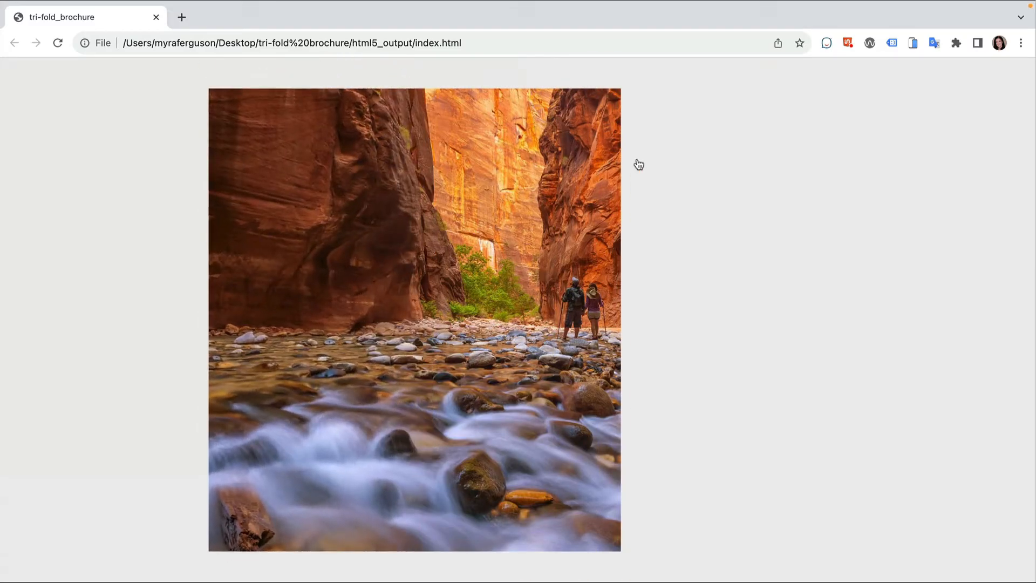
pyautogui.moveTo(651, 165)
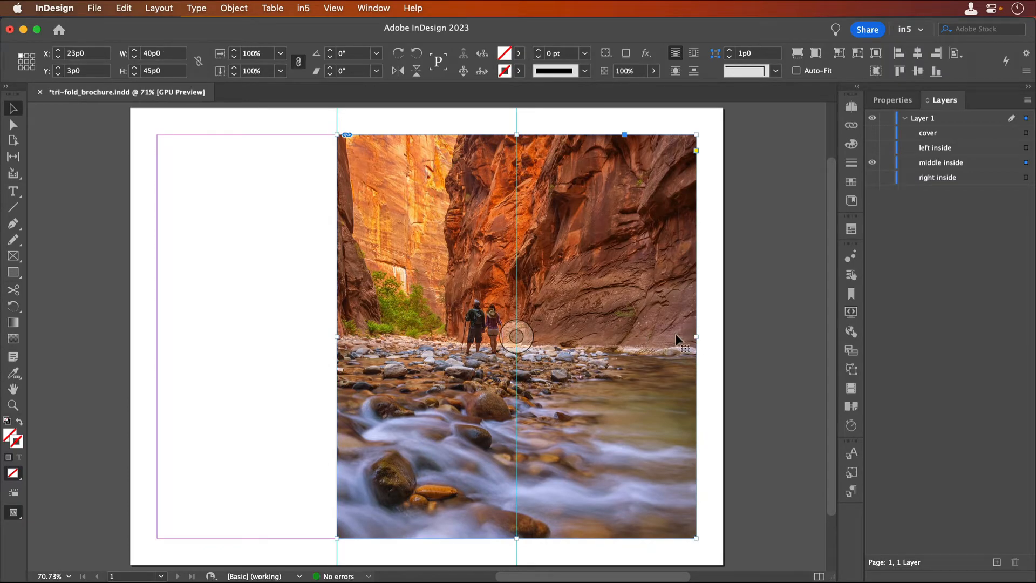
# - Pan the spread so the Zion sign panel sits centred between the two canyon river photos
pyautogui.moveTo(695, 336); pyautogui.dragTo(516, 336)
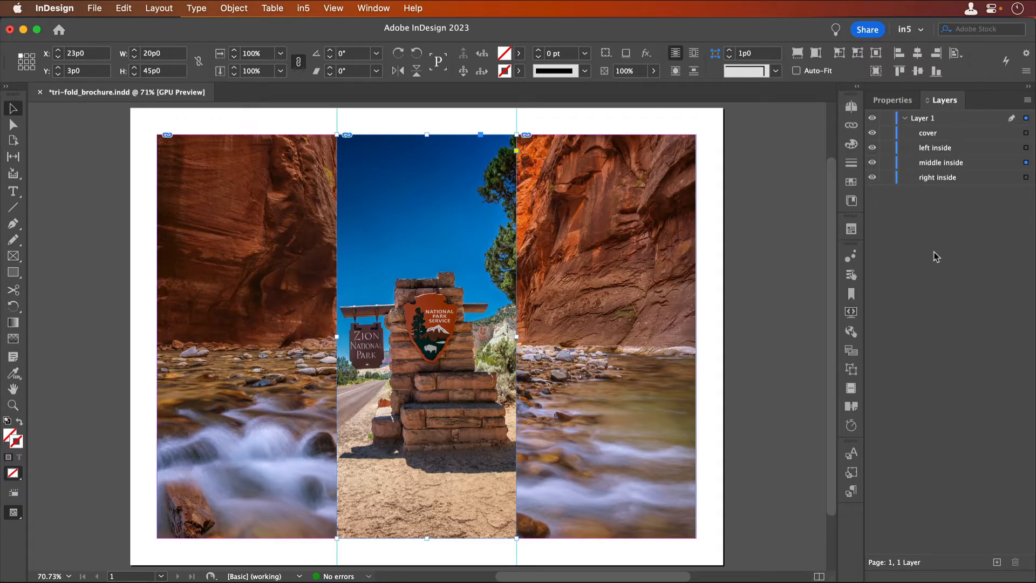
pyautogui.moveTo(926, 256)
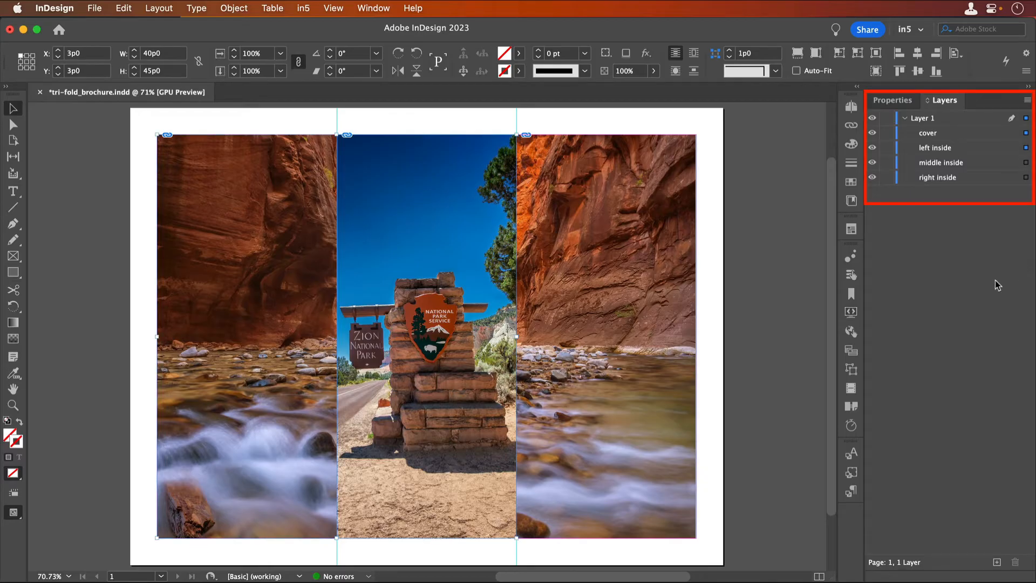
# - Convert the cover/left and middle/right photo pairs into two multi-state objects in Object States
pyautogui.click(372, 8)
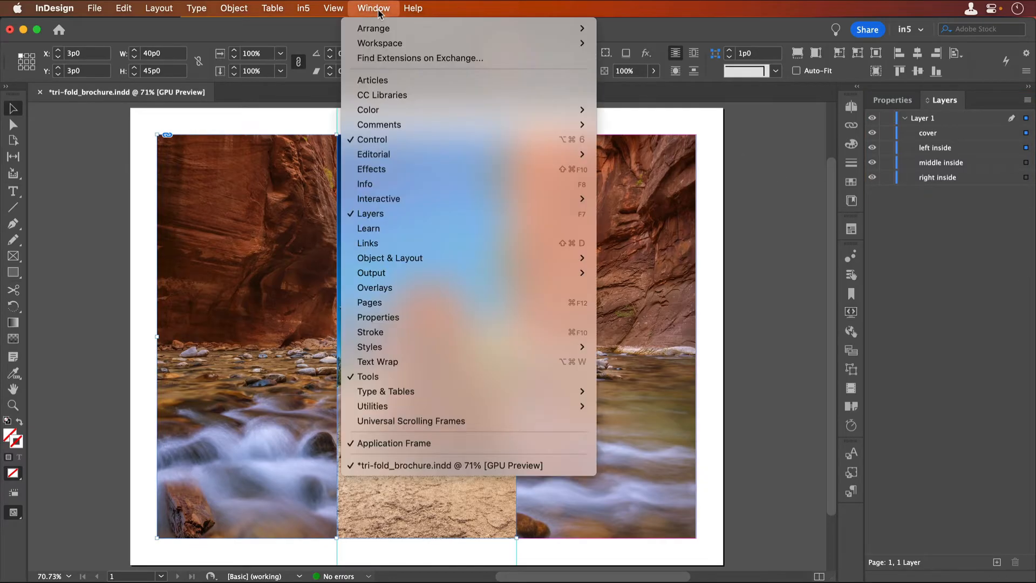
pyautogui.moveTo(378, 199)
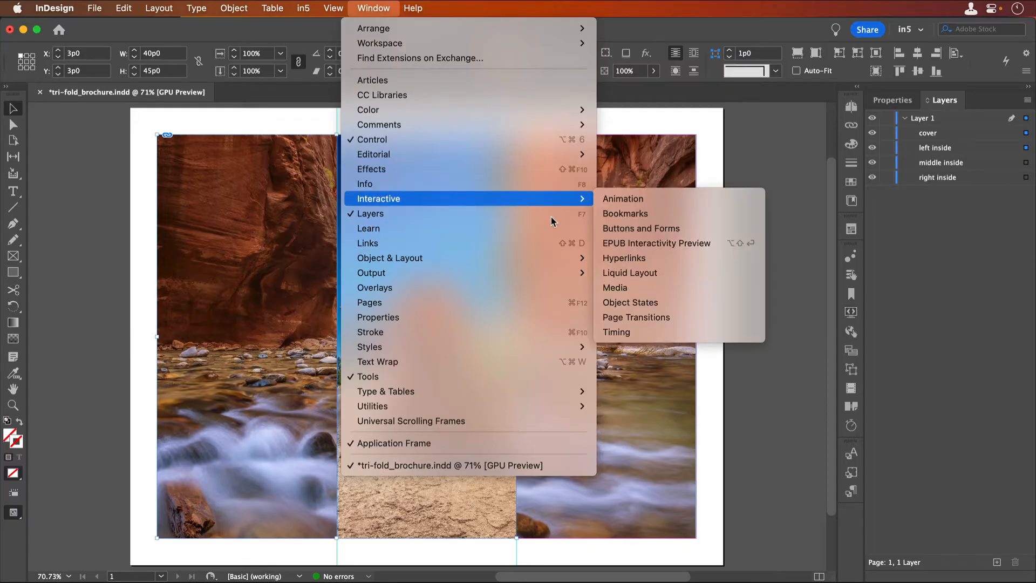
pyautogui.click(630, 303)
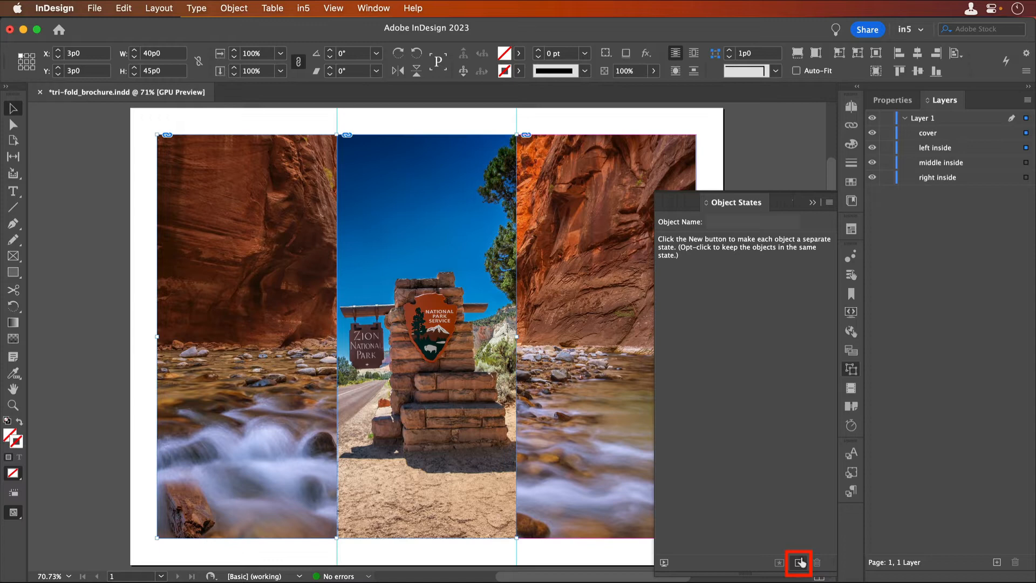
pyautogui.moveTo(797, 561)
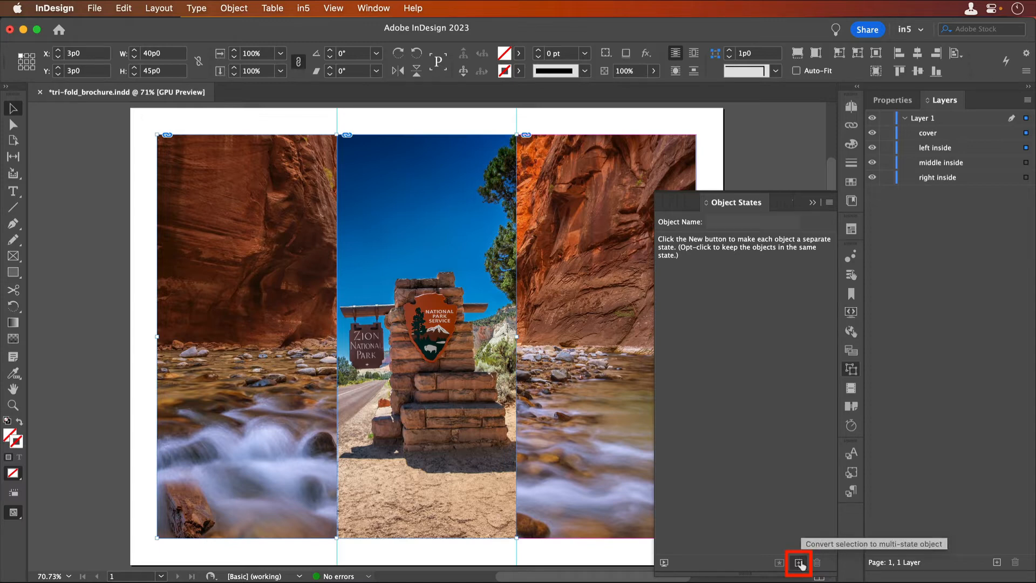
pyautogui.click(798, 562)
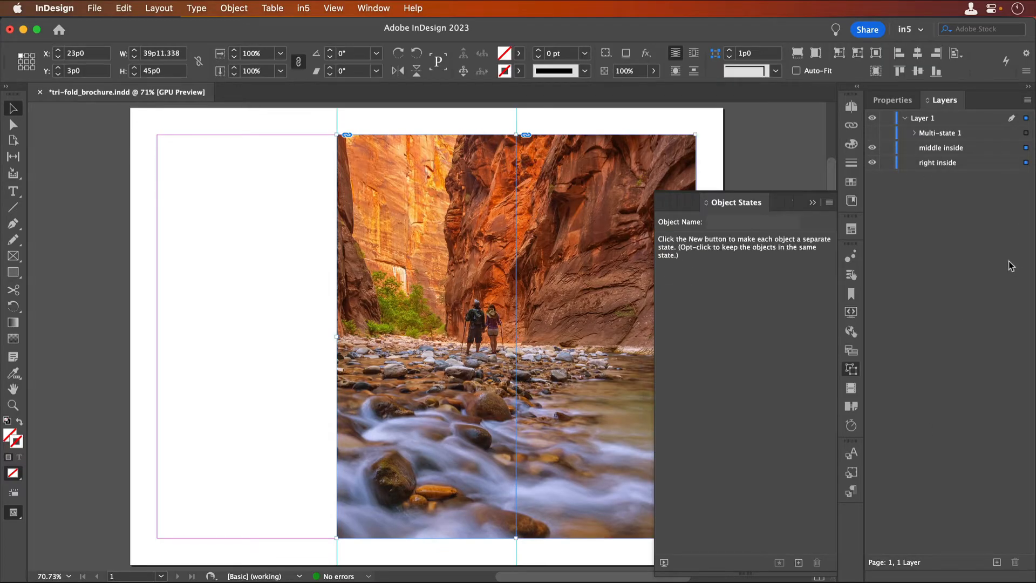
pyautogui.click(798, 562)
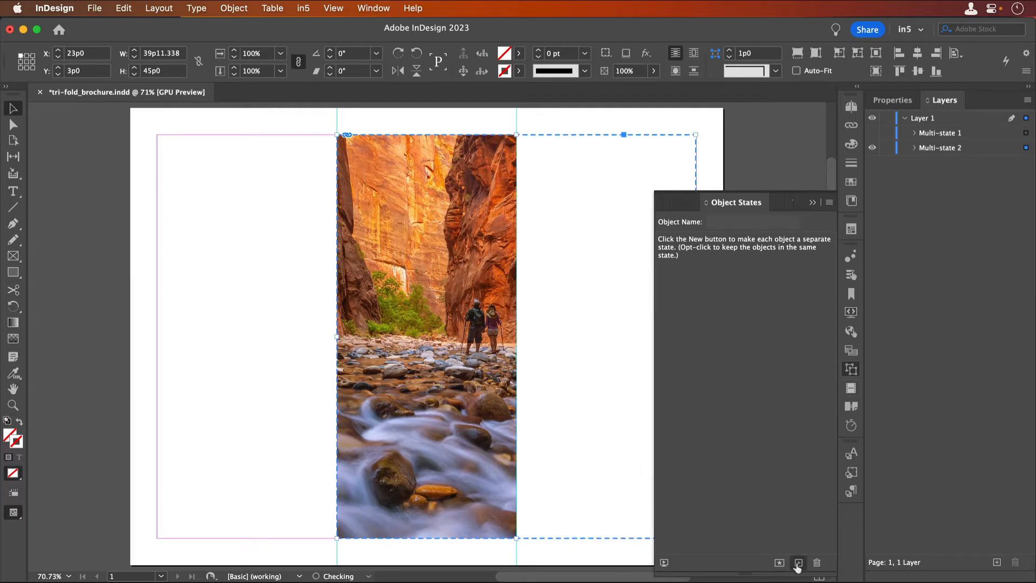
pyautogui.click(797, 562)
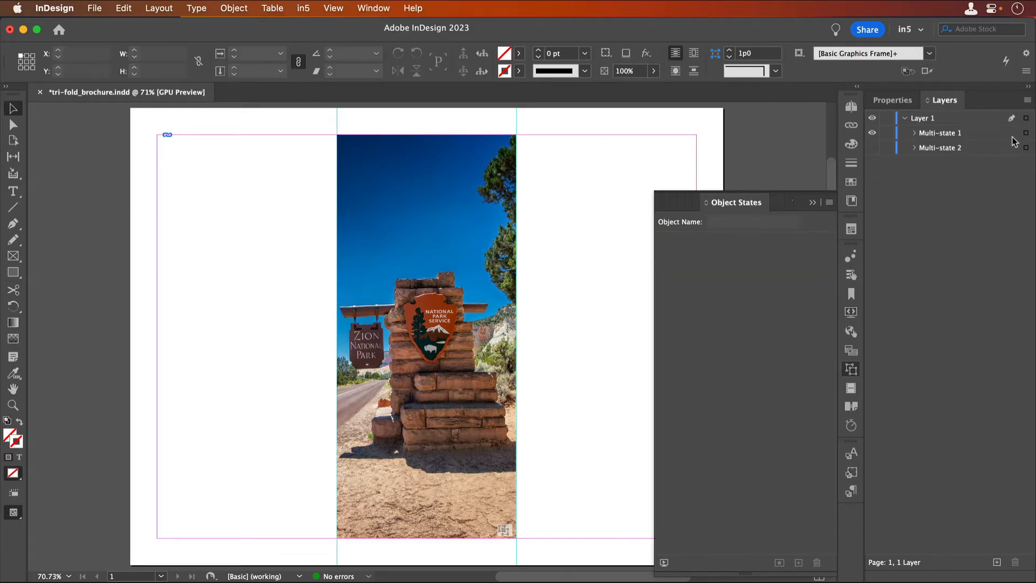
# - Add State 2 to Multi-state 1 with the hikers canyon photo spanning left and middle panels
pyautogui.click(940, 133)
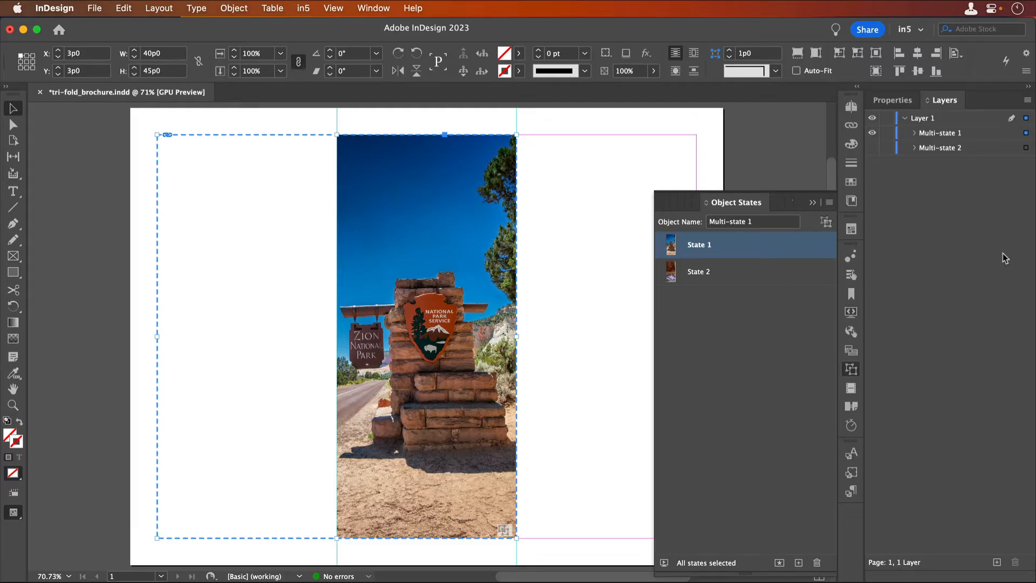
pyautogui.moveTo(150, 280)
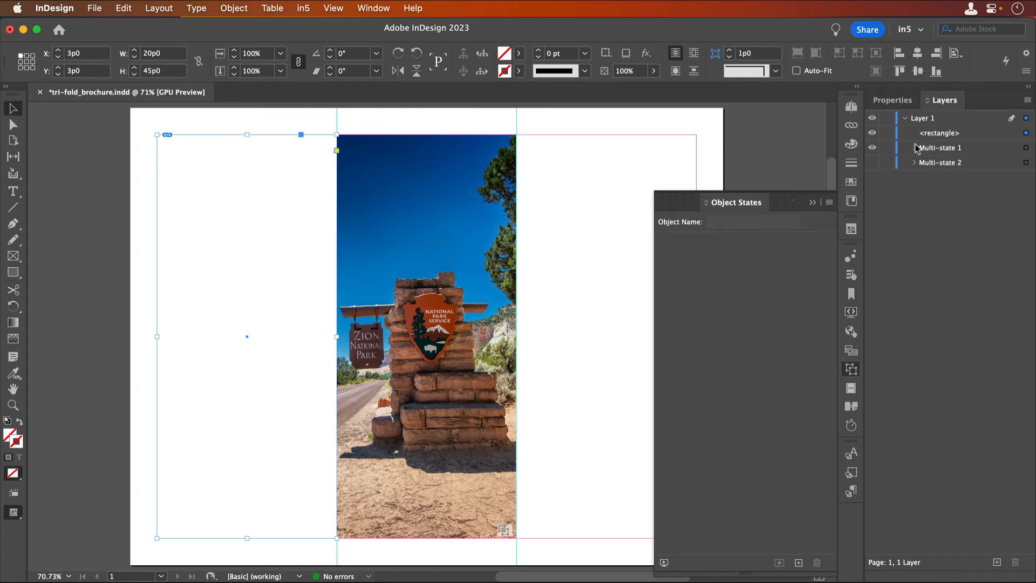
pyautogui.click(914, 147)
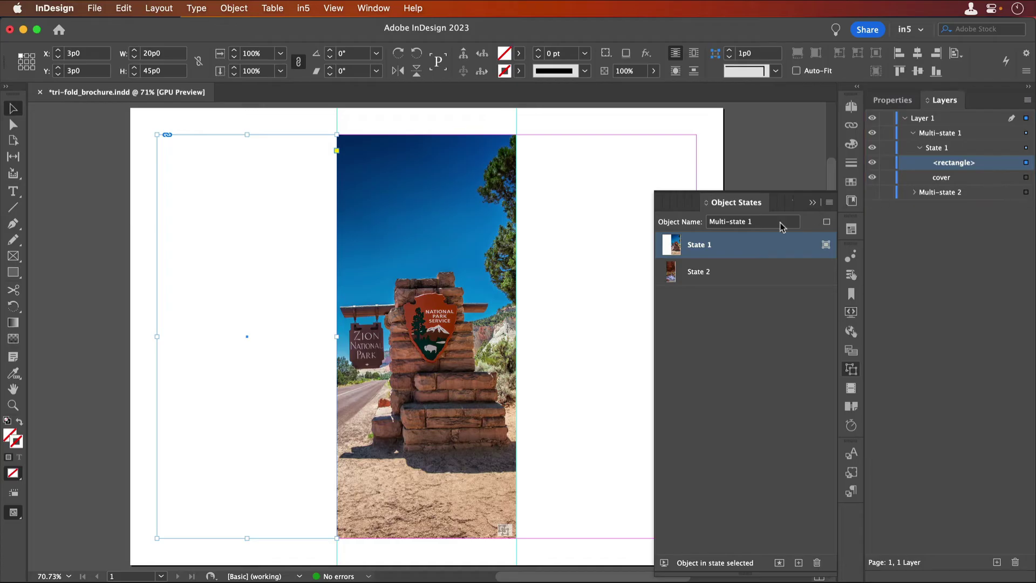
pyautogui.click(698, 271)
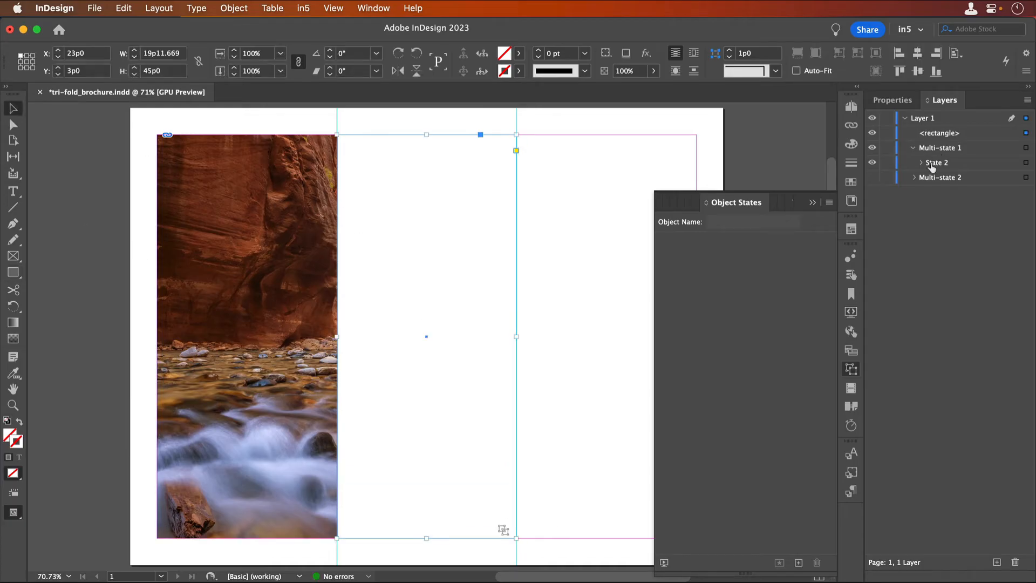
pyautogui.click(920, 162)
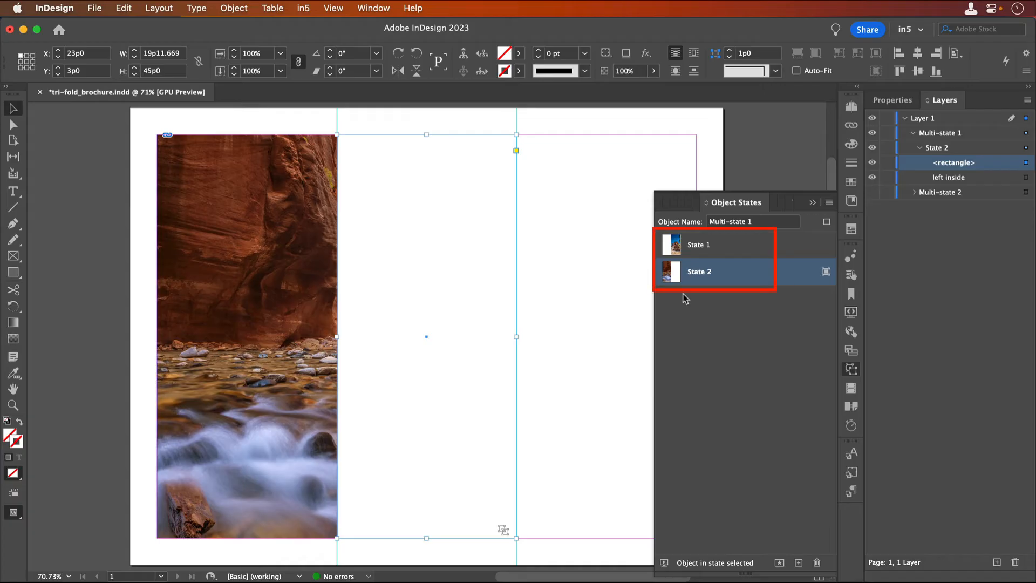
pyautogui.moveTo(855, 217)
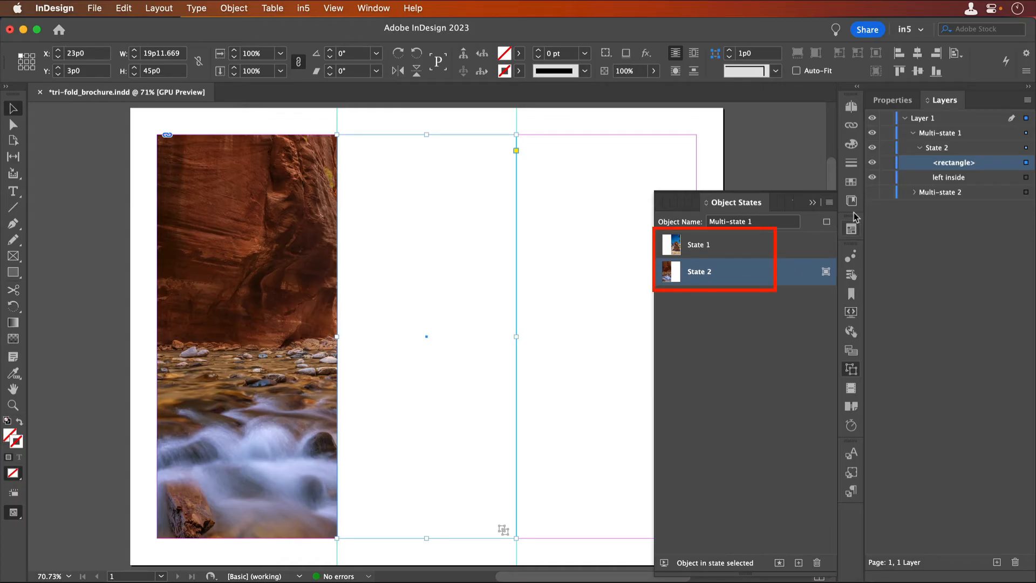
pyautogui.click(699, 271)
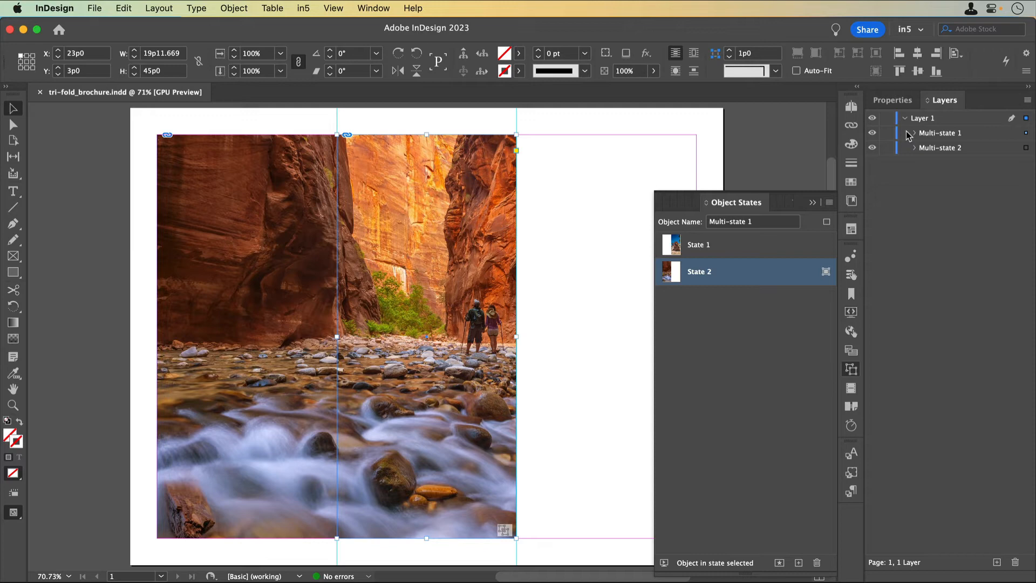
pyautogui.click(303, 8)
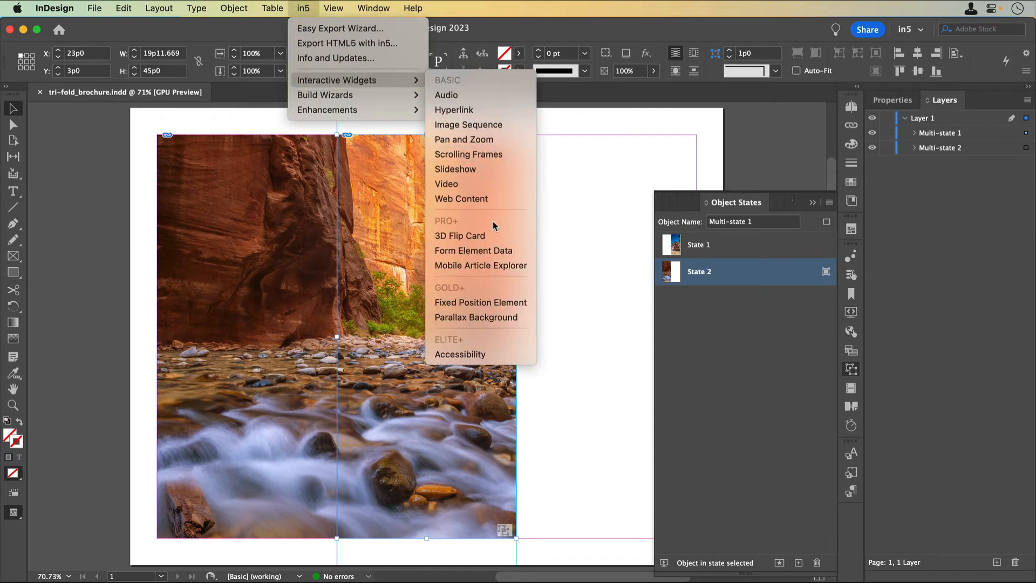
# - Make Multi-state 1 and Multi-state 2 in5 3D flip cards with Horizontal flip direction
pyautogui.click(460, 235)
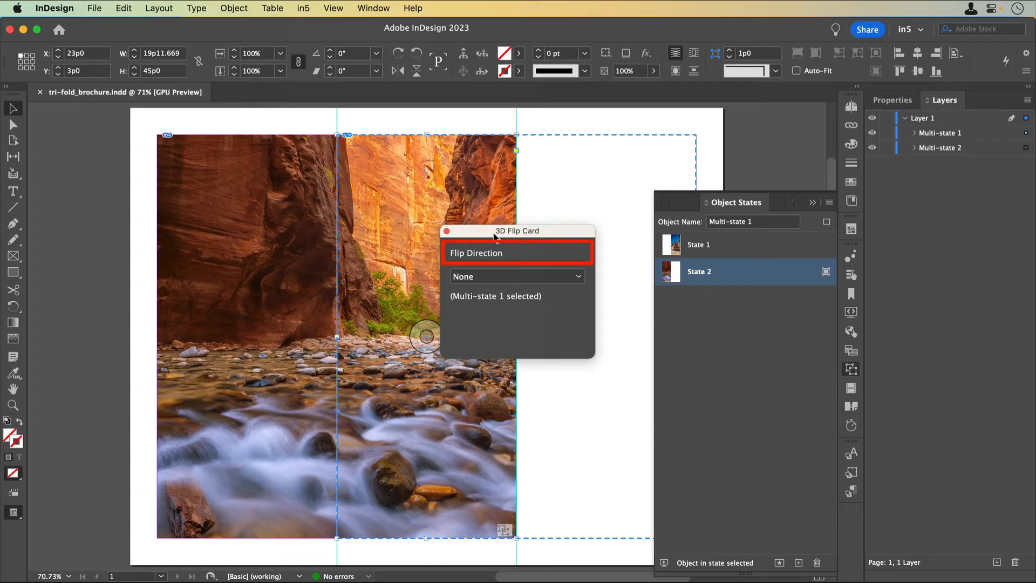
pyautogui.click(517, 276)
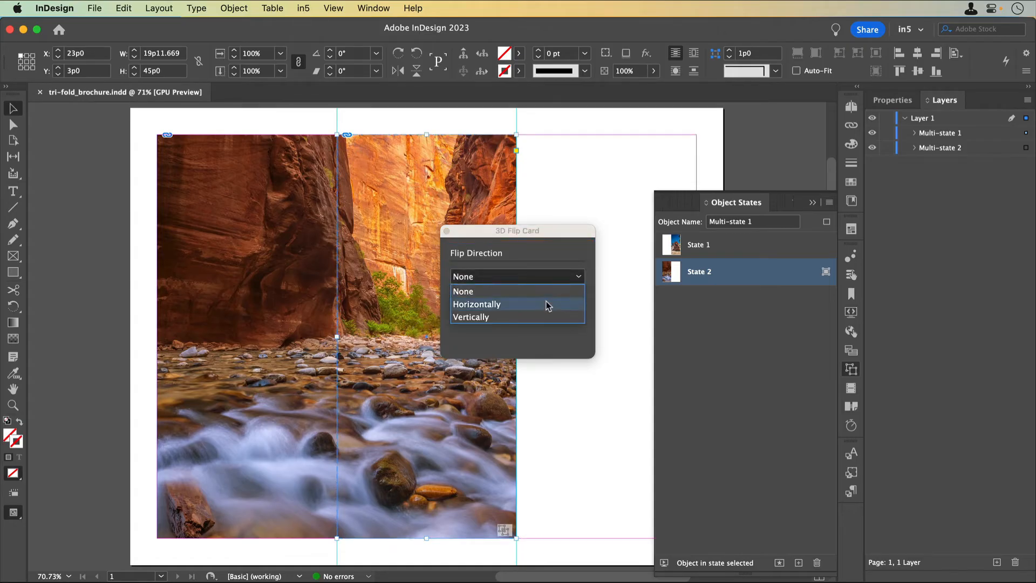
pyautogui.click(477, 304)
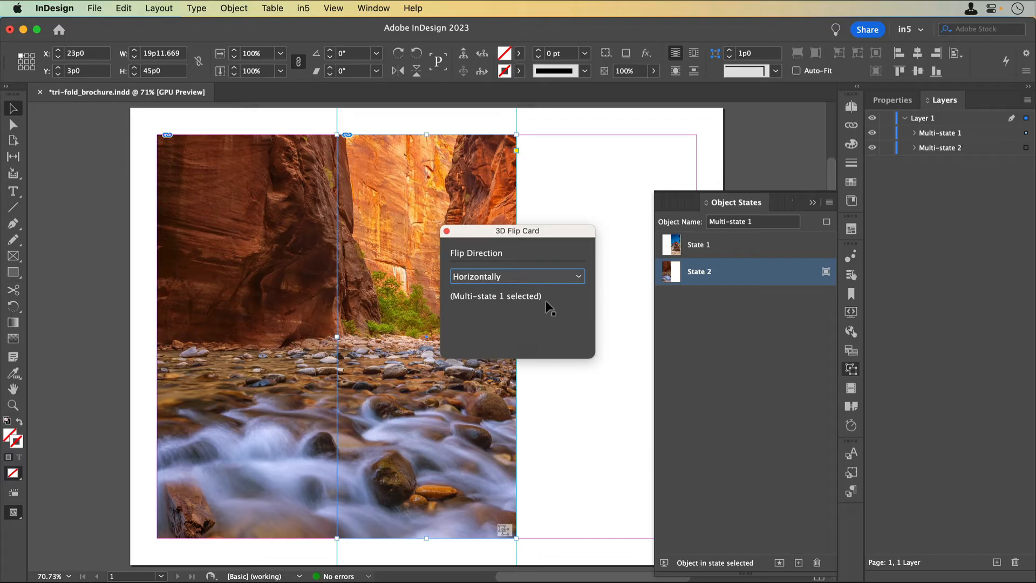
pyautogui.moveTo(1003, 153)
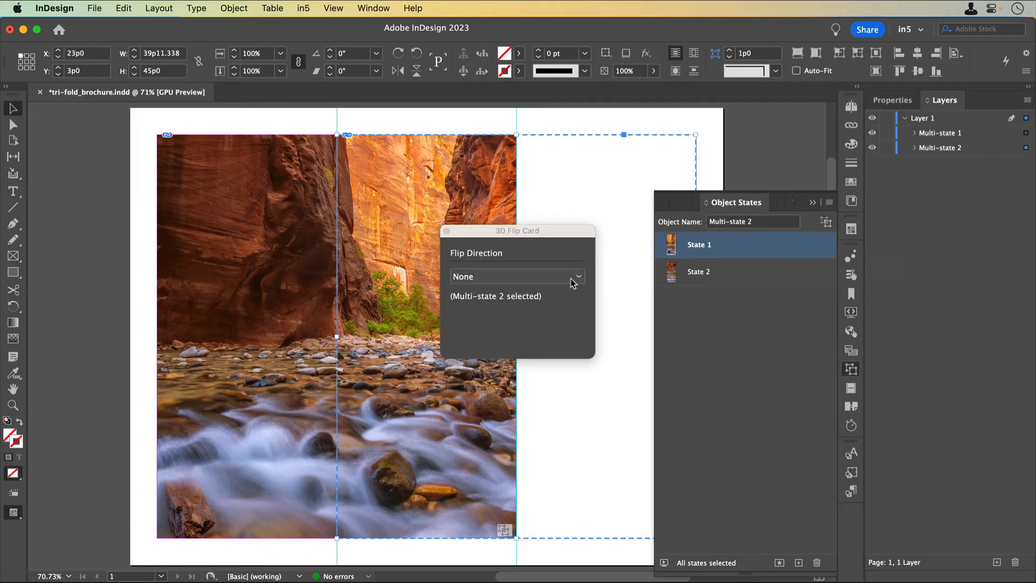
pyautogui.click(518, 276)
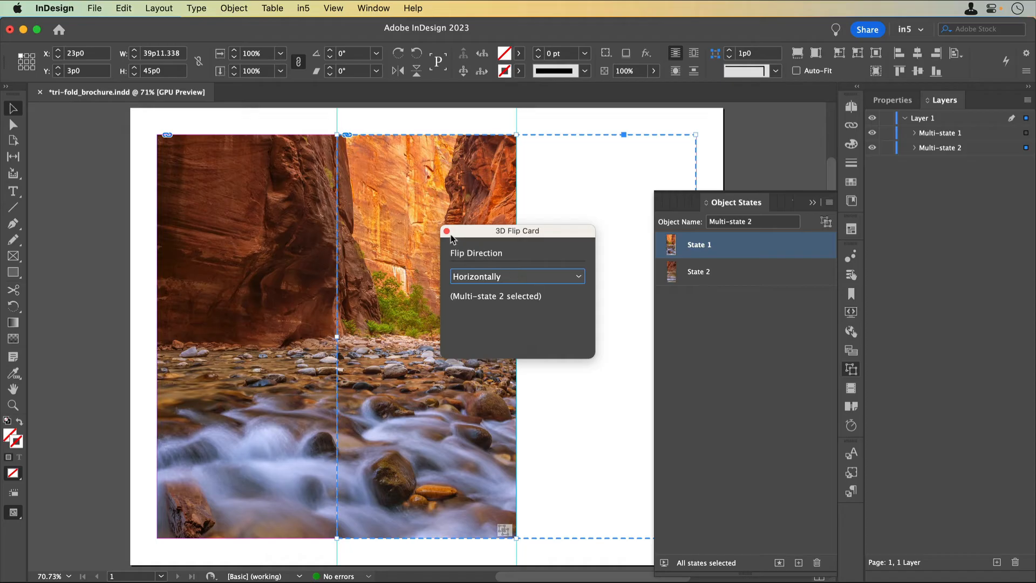
pyautogui.click(447, 230)
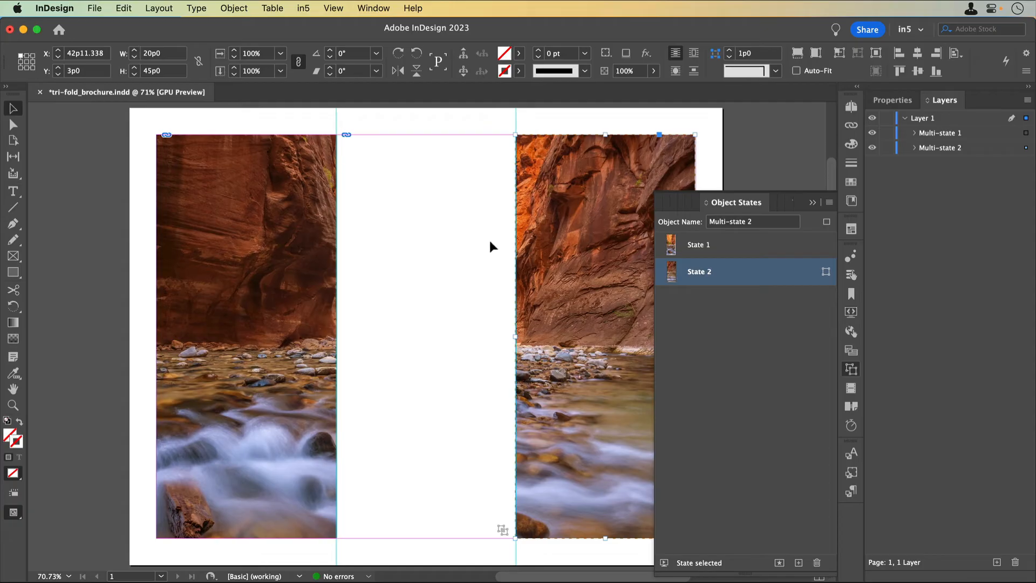
# - Paste the 'middle inside' hikers image in place and stack it between the two multi-state objects
pyautogui.click(720, 245)
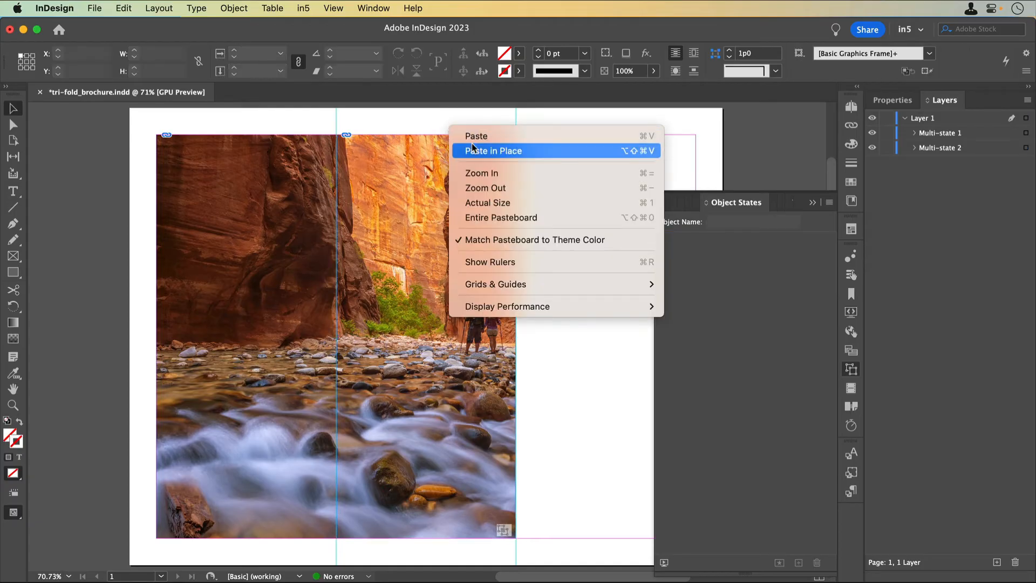
pyautogui.click(493, 150)
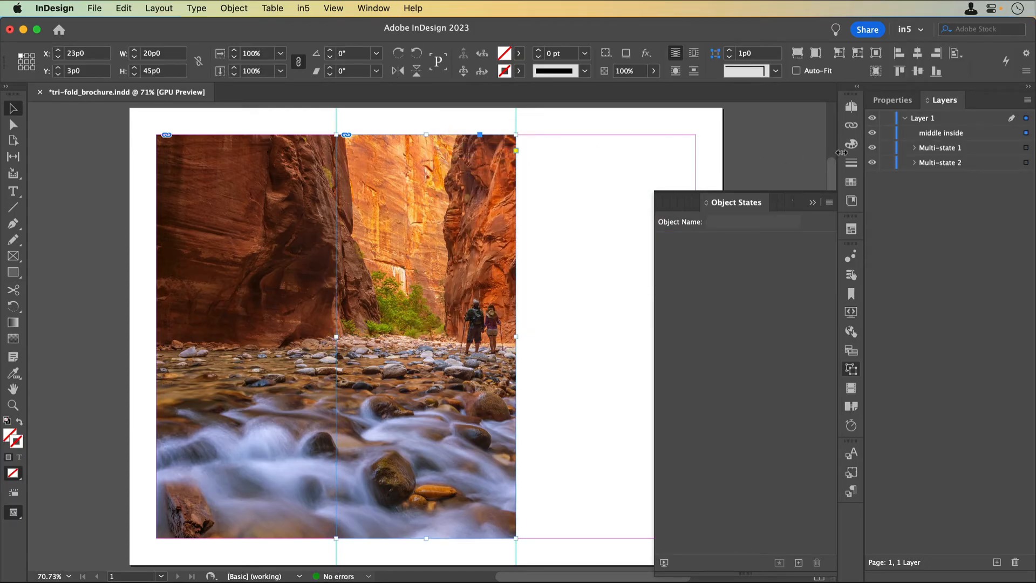
pyautogui.click(940, 133)
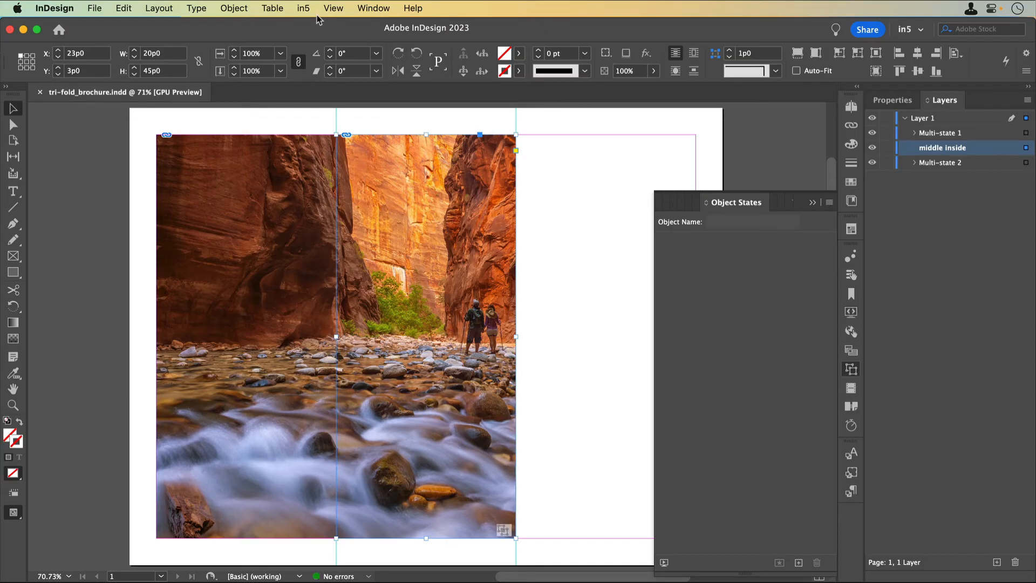
# - Export the brochure to HTML5 with in5, page color None, and preview it in Chrome
pyautogui.click(302, 8)
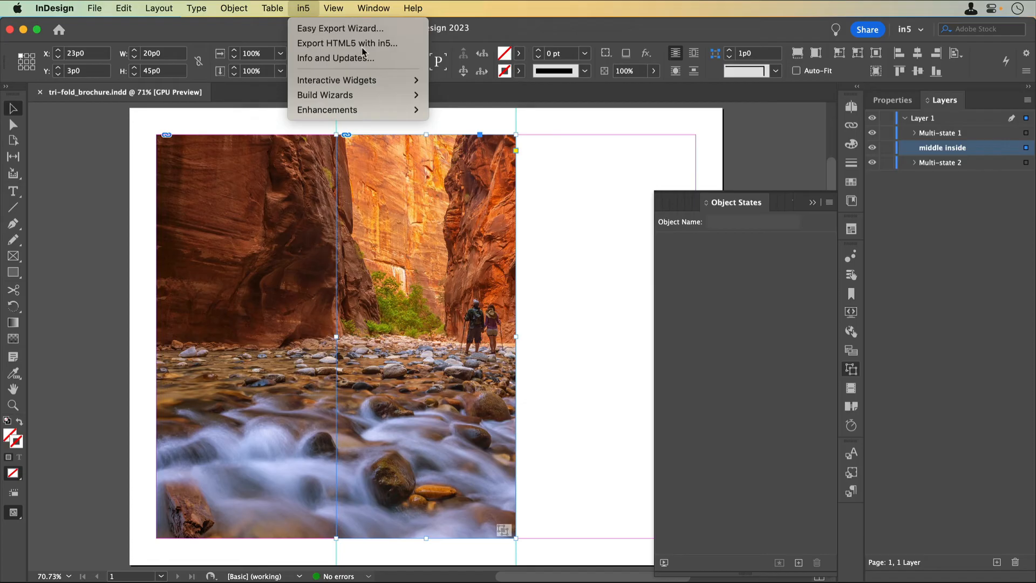
pyautogui.click(344, 44)
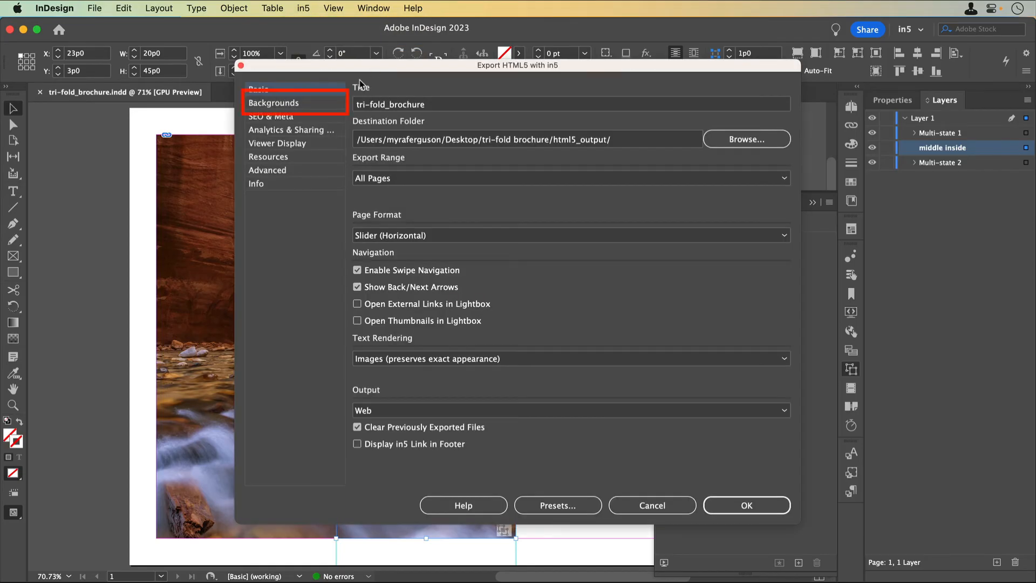
pyautogui.click(273, 102)
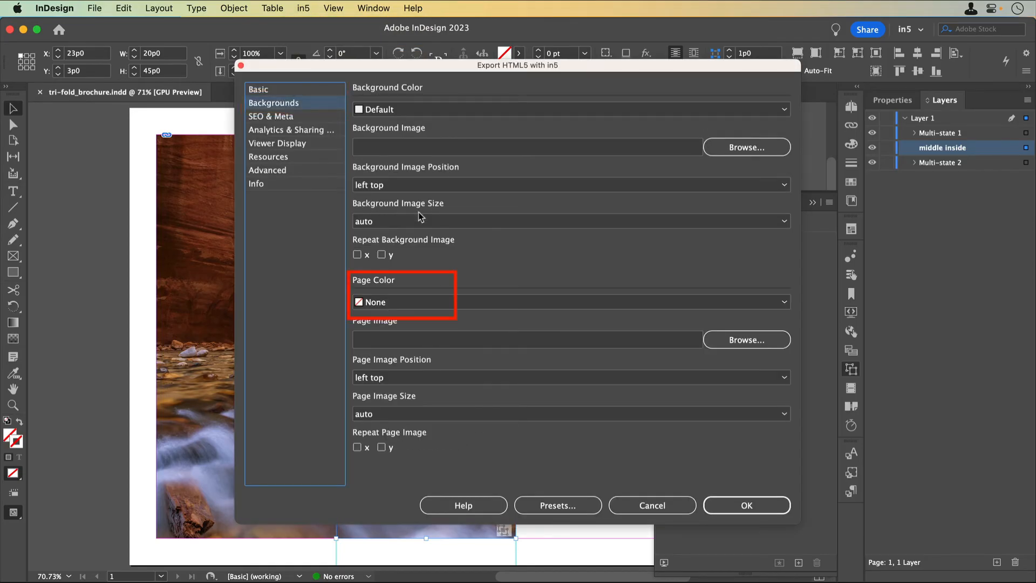
pyautogui.moveTo(437, 302)
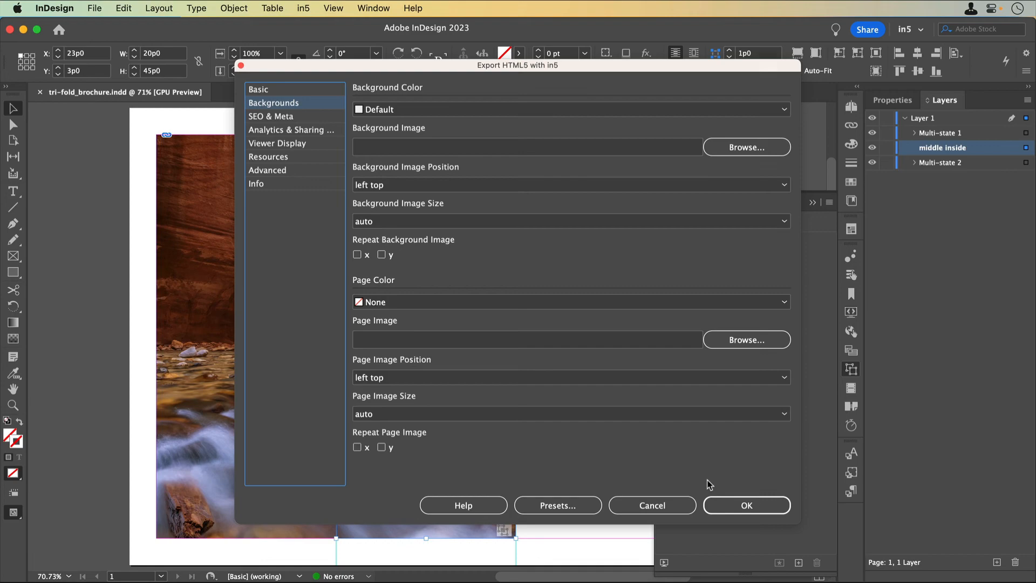
pyautogui.click(747, 505)
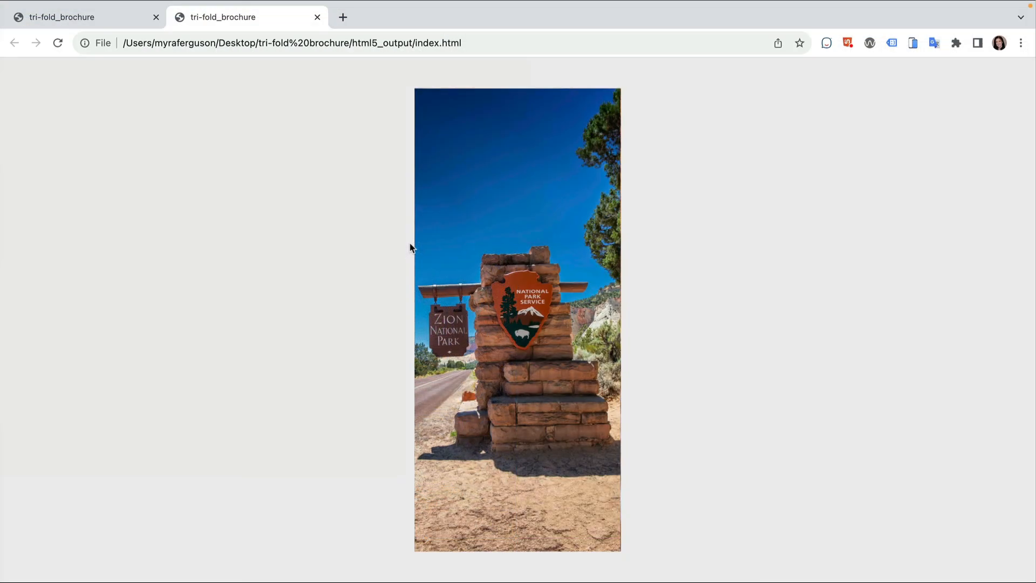